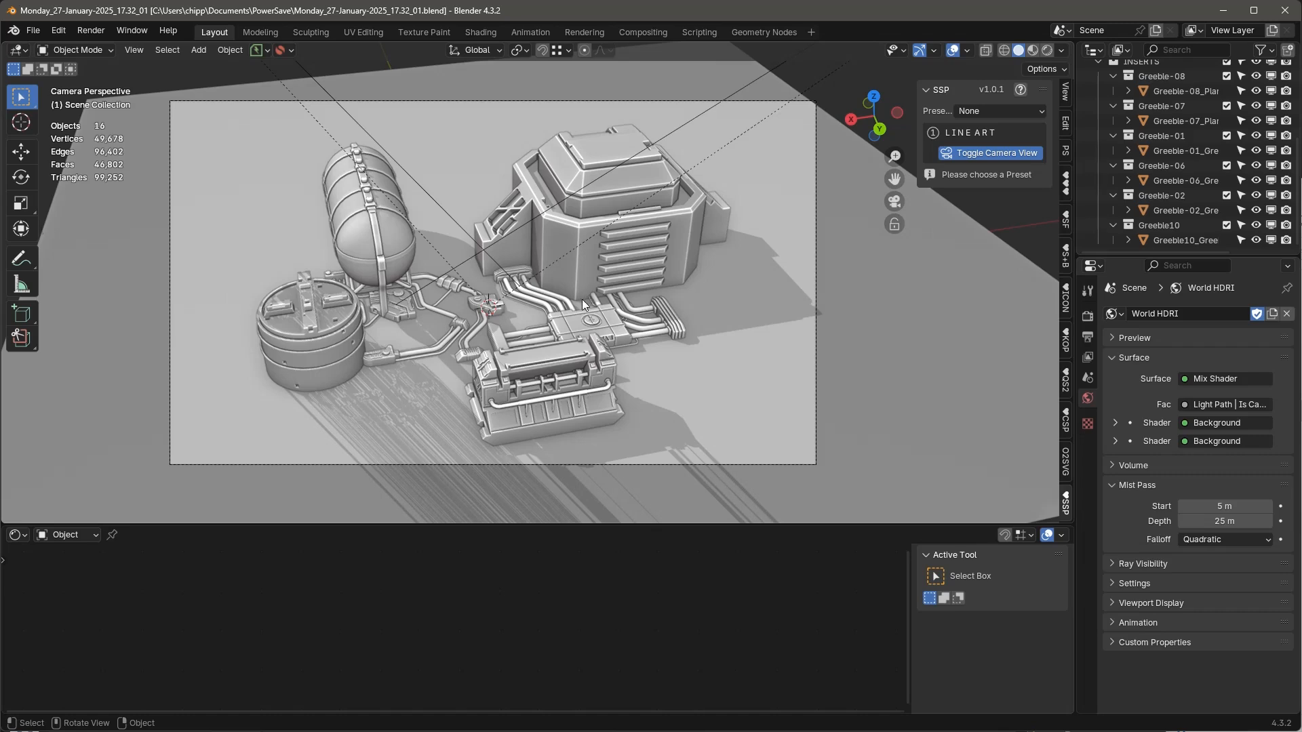
pyautogui.moveTo(1069, 181)
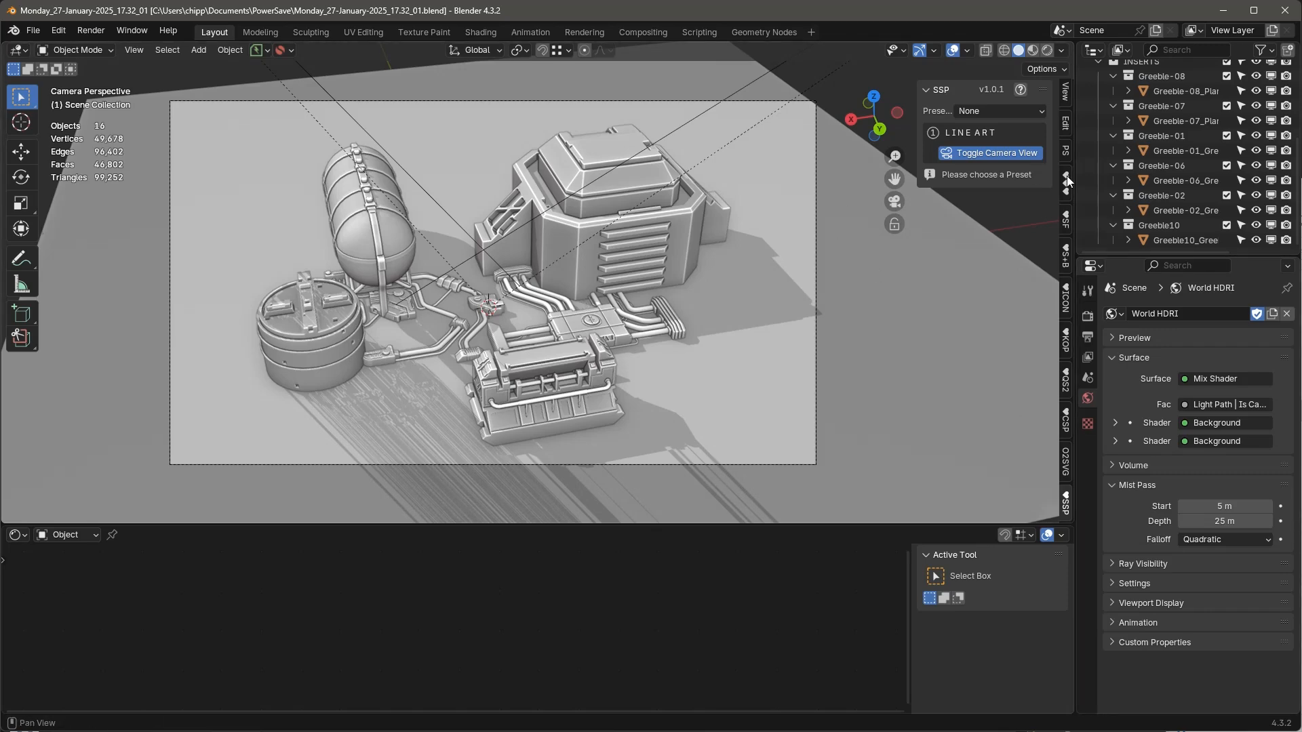
# Step: Open the SSP Preset dropdown to list the sketch style presets
pyautogui.click(982, 110)
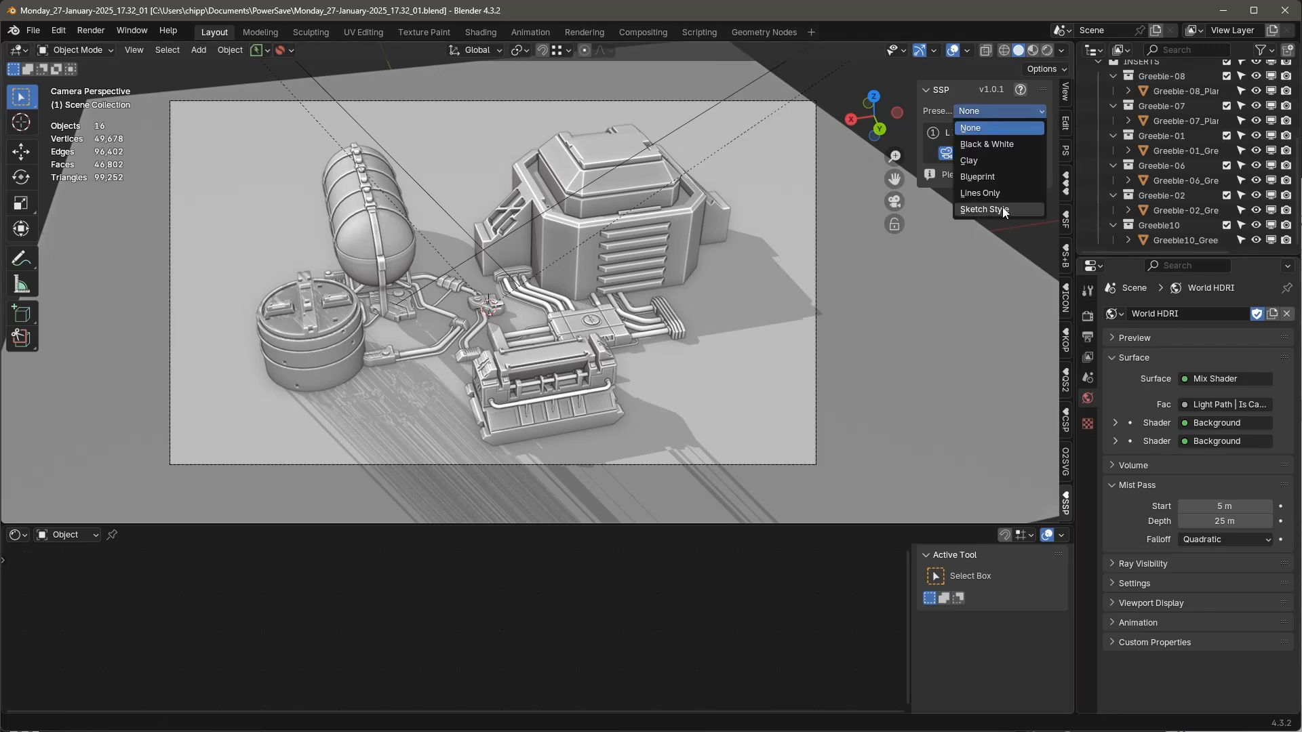
# Step: Apply the Sketch Style preset, clear the selection, and enable Toggle Material Prop
pyautogui.click(983, 209)
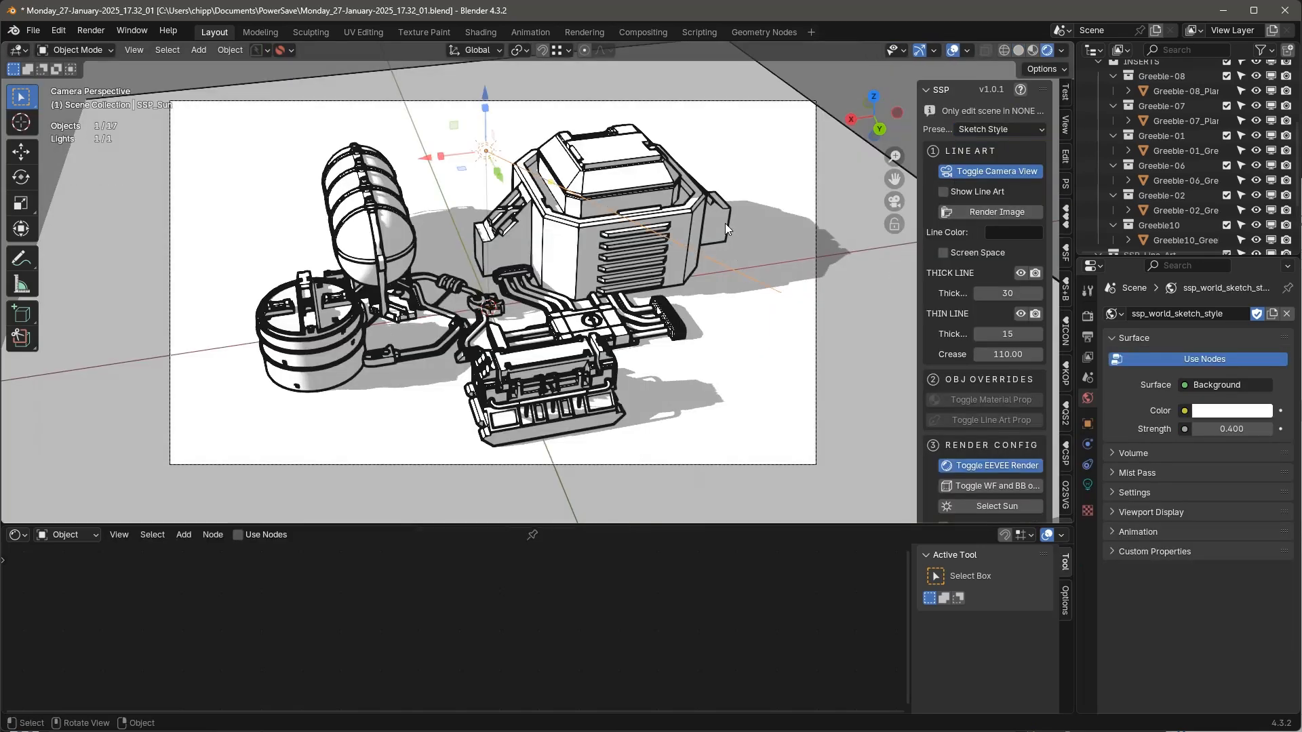
pyautogui.press('g')
pyautogui.write('10')
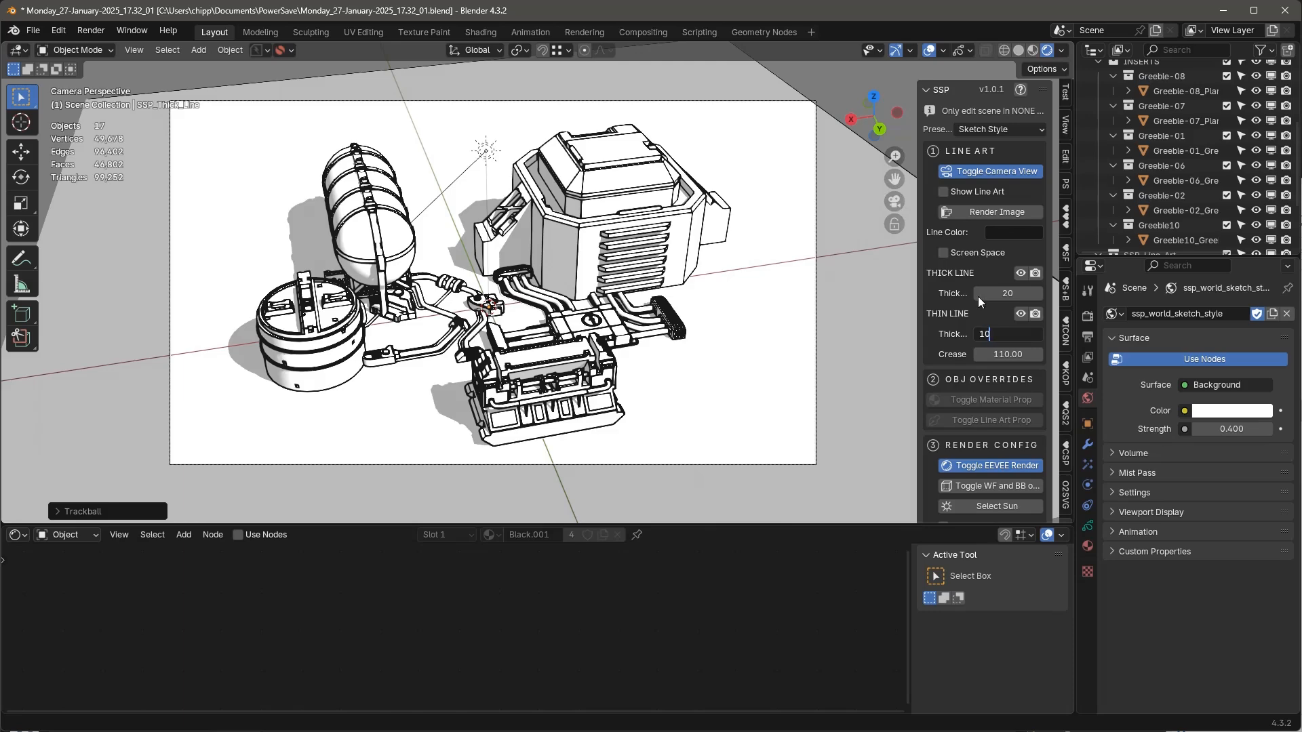
pyautogui.scroll(-3)
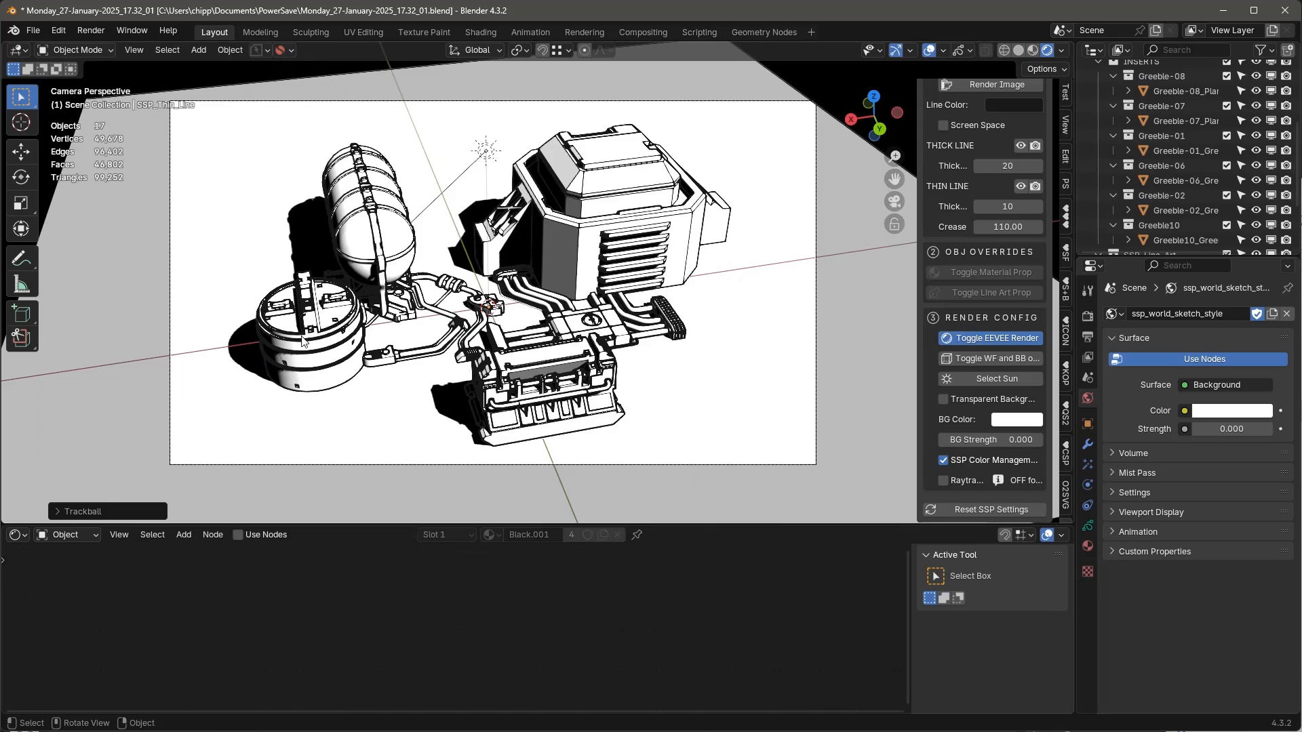
pyautogui.click(490, 225)
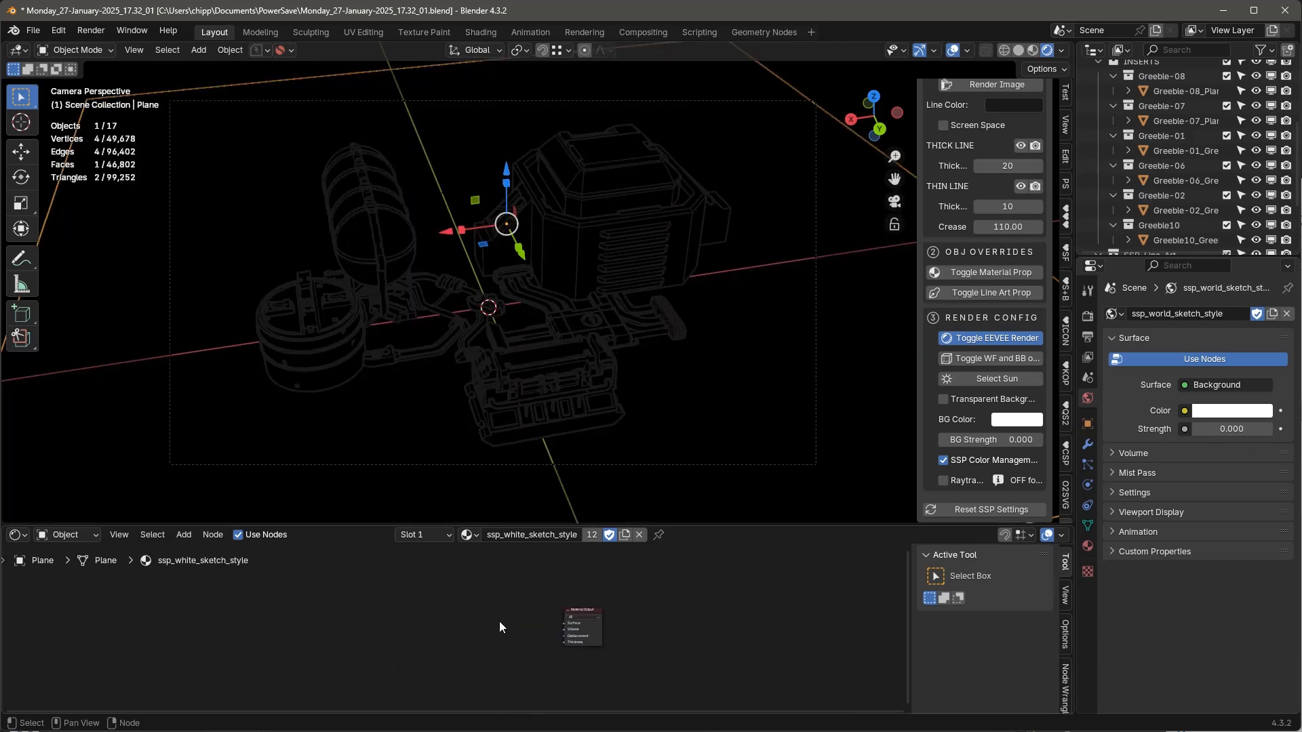
# Step: Add a Diffuse BSDF node, then search 'shader' and add Shader to RGB
pyautogui.click(182, 534)
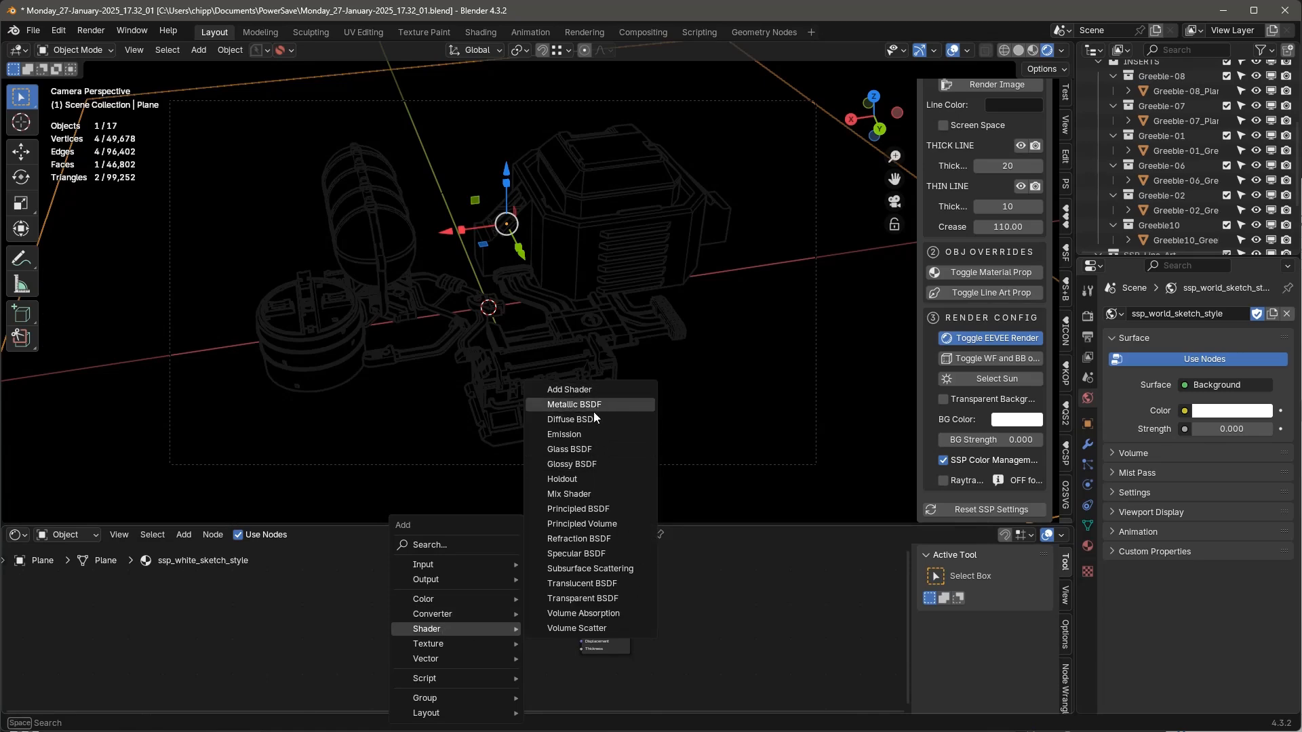
pyautogui.click(570, 418)
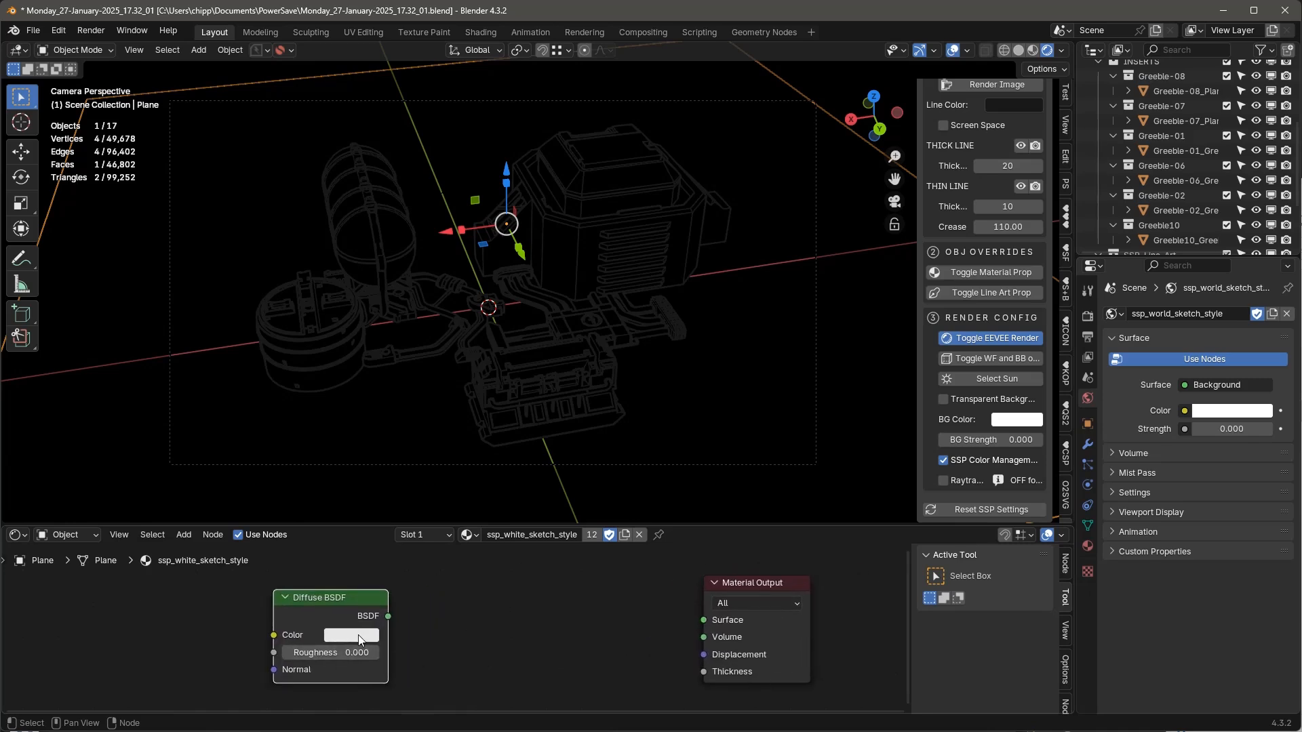
pyautogui.click(350, 635)
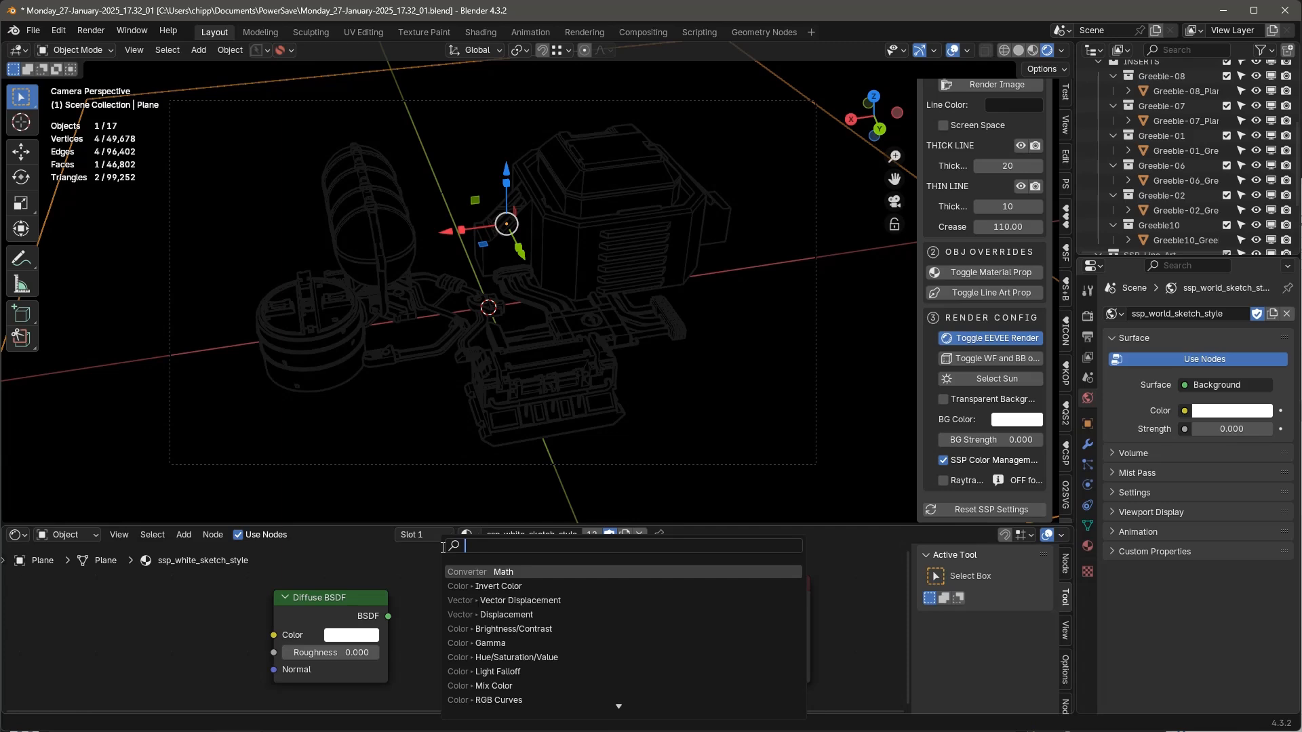
pyautogui.write('shader')
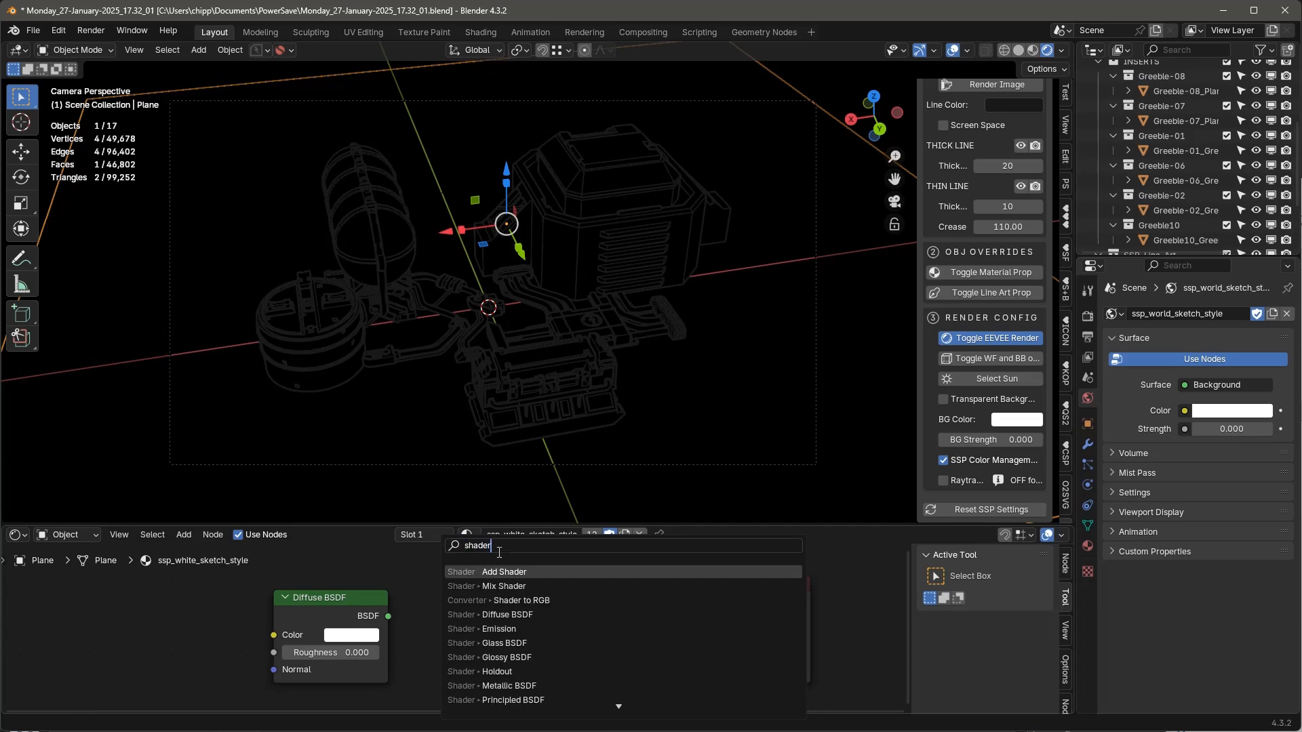
pyautogui.click(506, 600)
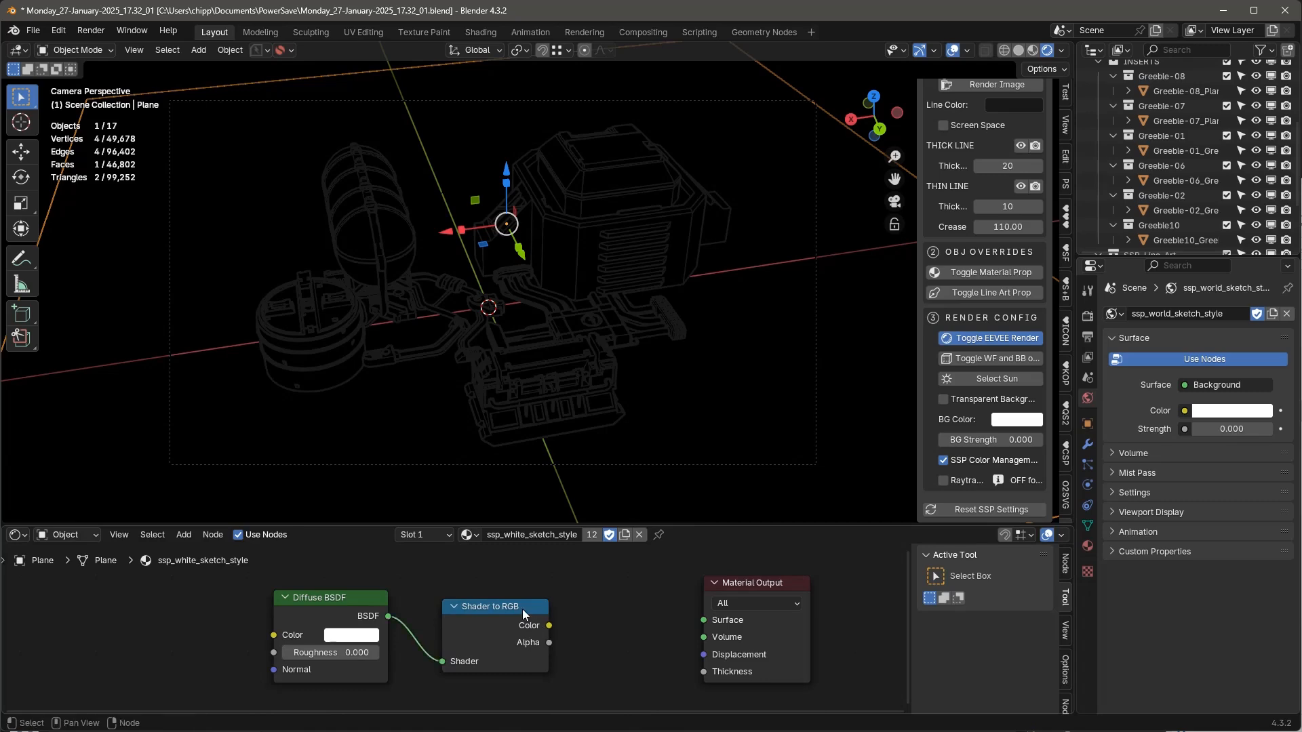
# Step: Place Shader to RGB, add a Color Ramp, and set its interpolation to Constant
pyautogui.click(184, 534)
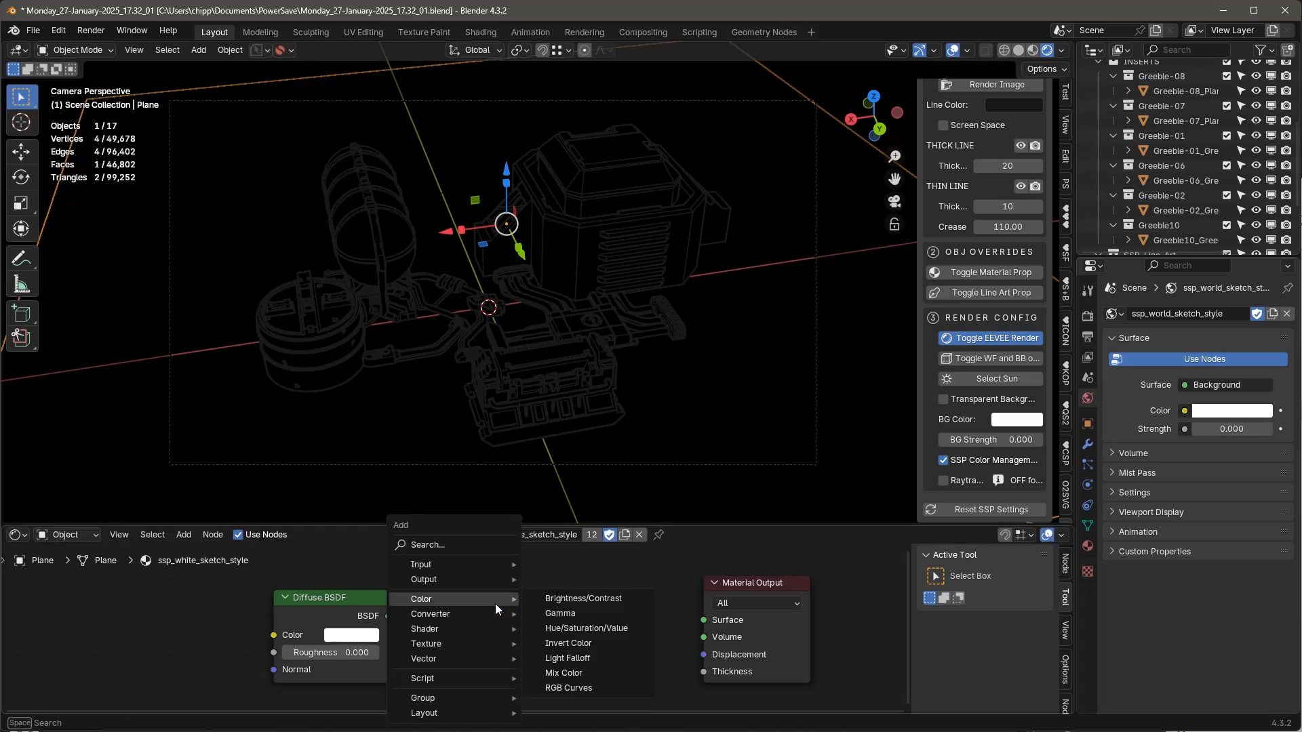
pyautogui.moveTo(431, 614)
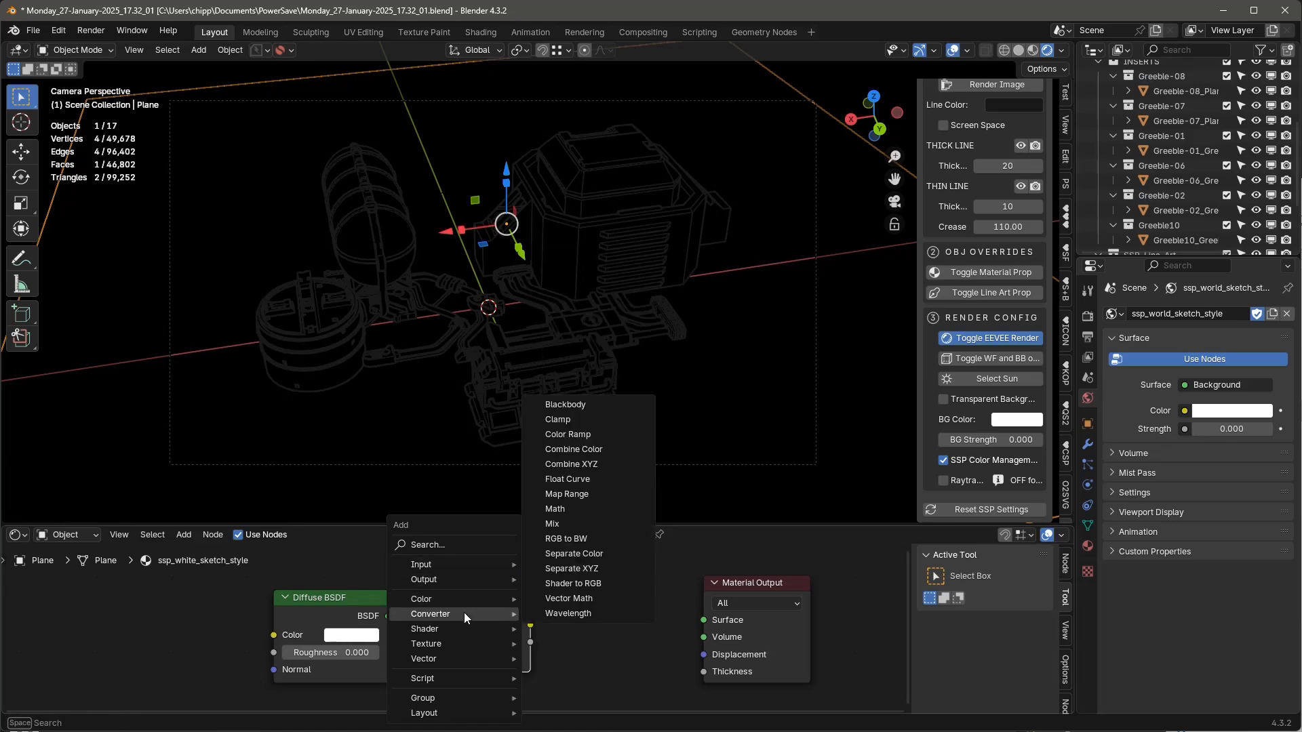
pyautogui.click(567, 433)
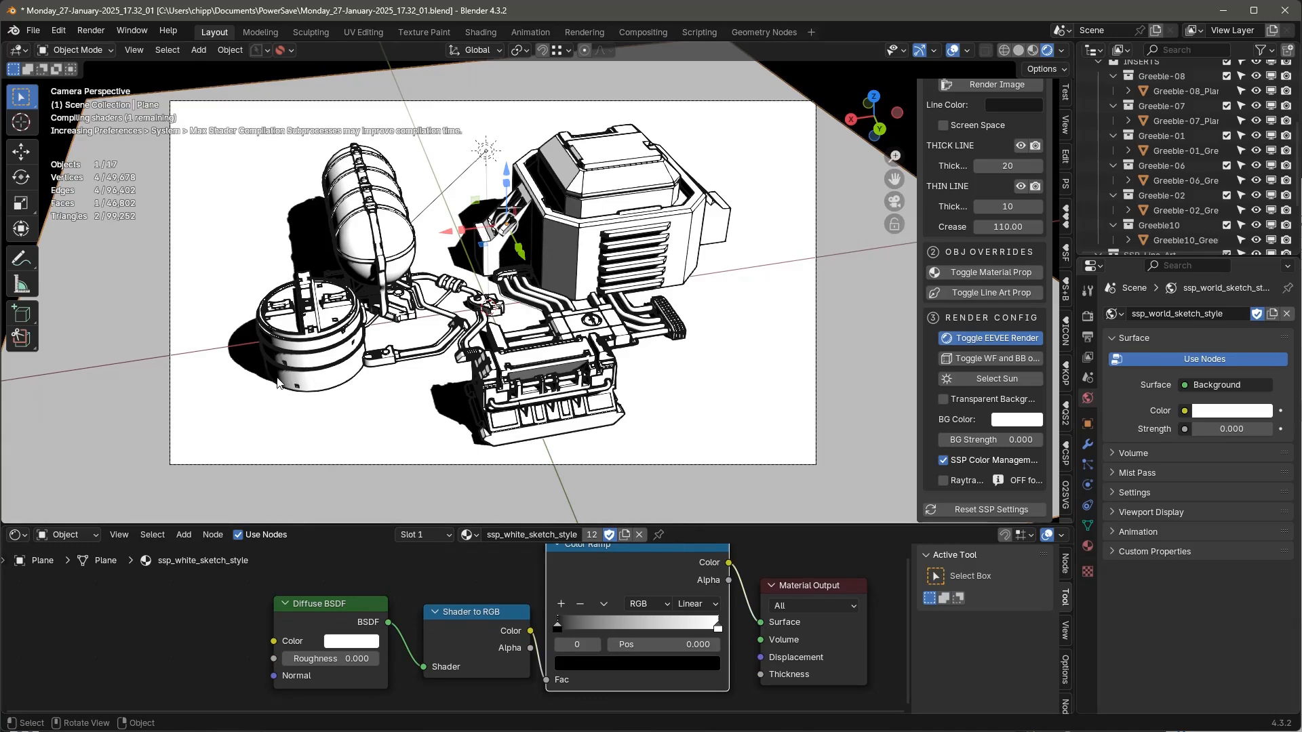
pyautogui.click(687, 604)
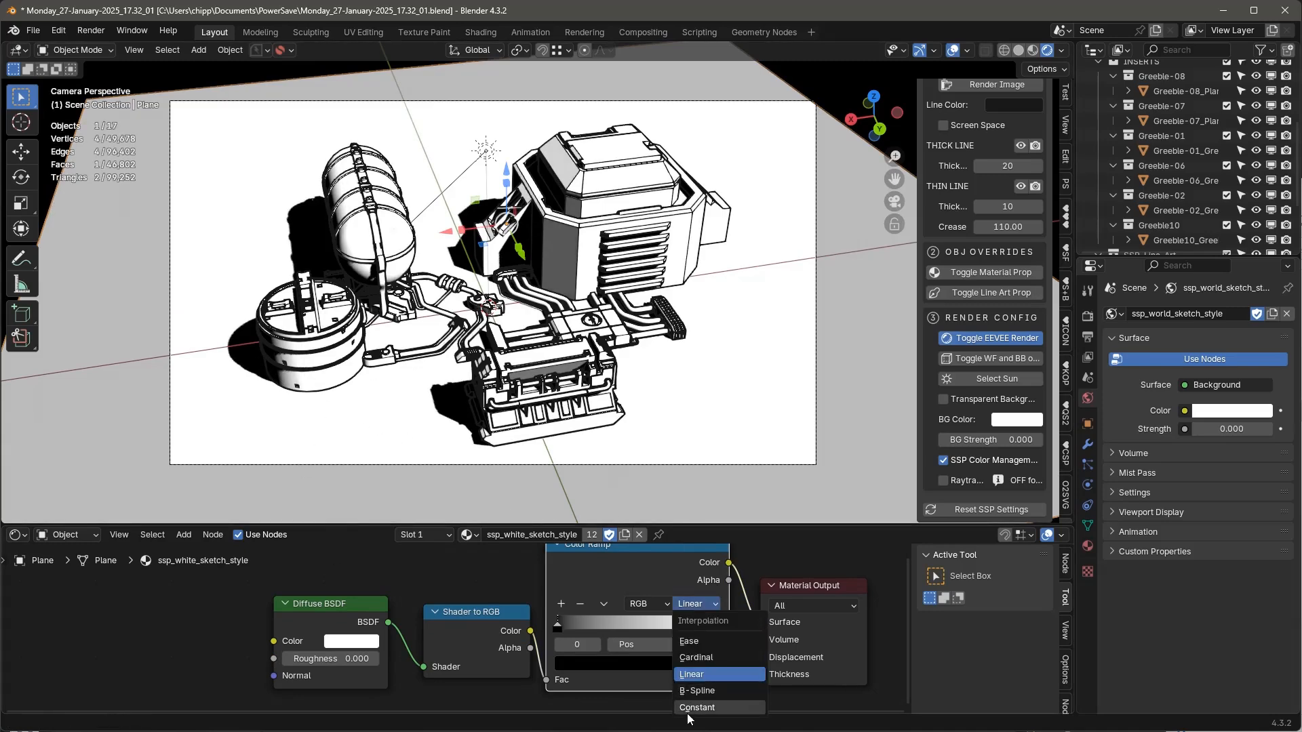
pyautogui.click(698, 707)
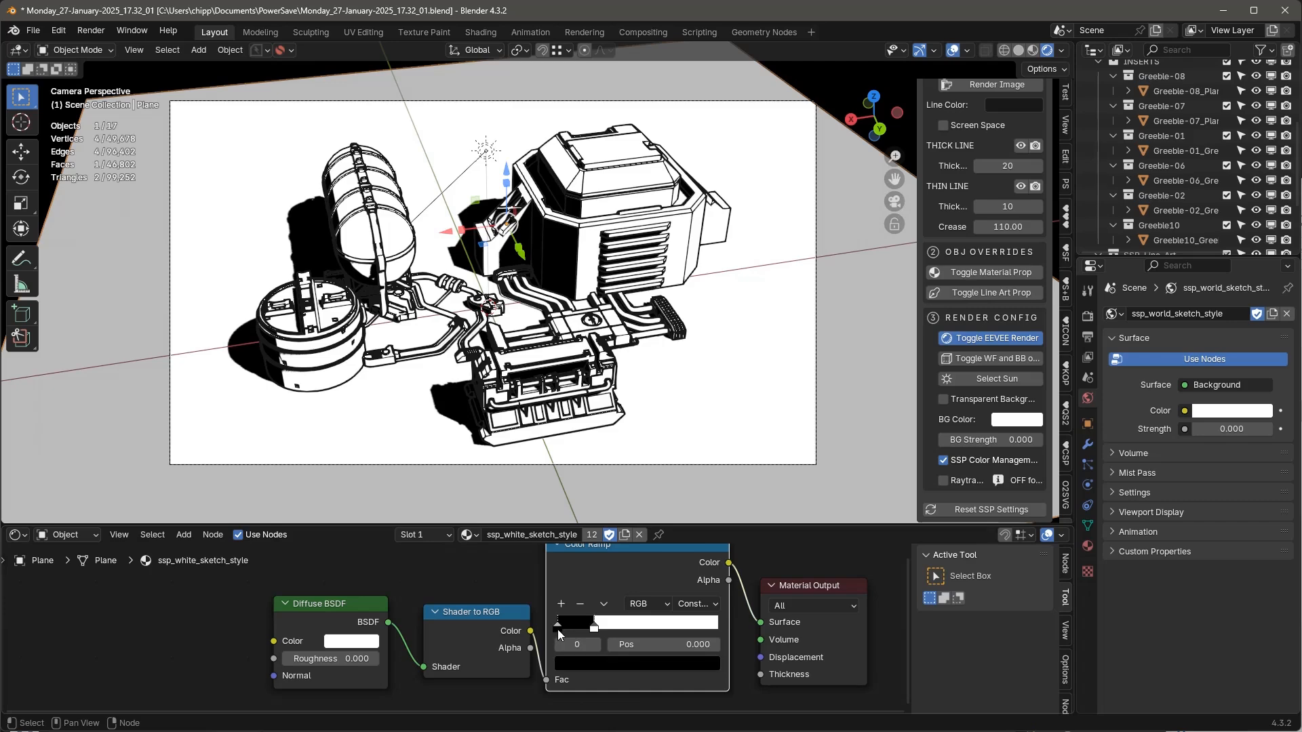
# Step: Make the ramp's dark stop 0.3 grey and render a test sketch
pyautogui.click(590, 623)
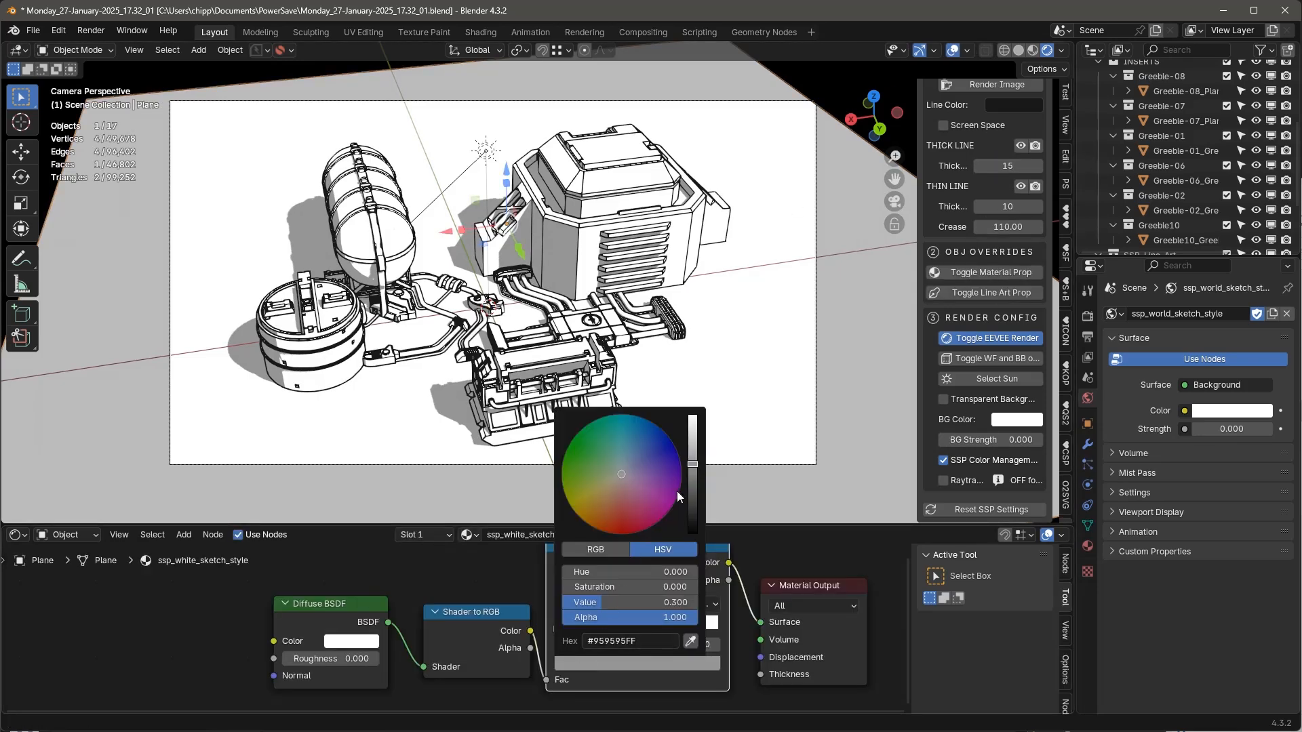
pyautogui.click(997, 84)
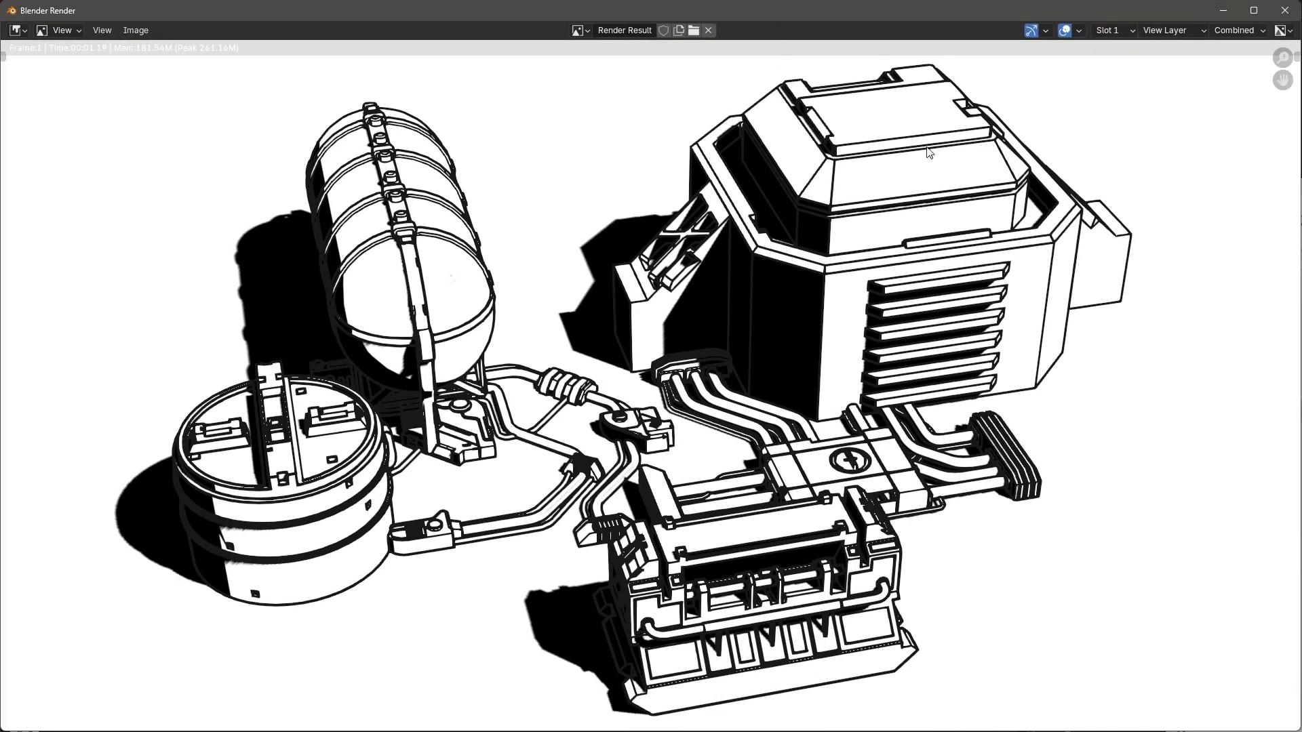
pyautogui.moveTo(848, 351)
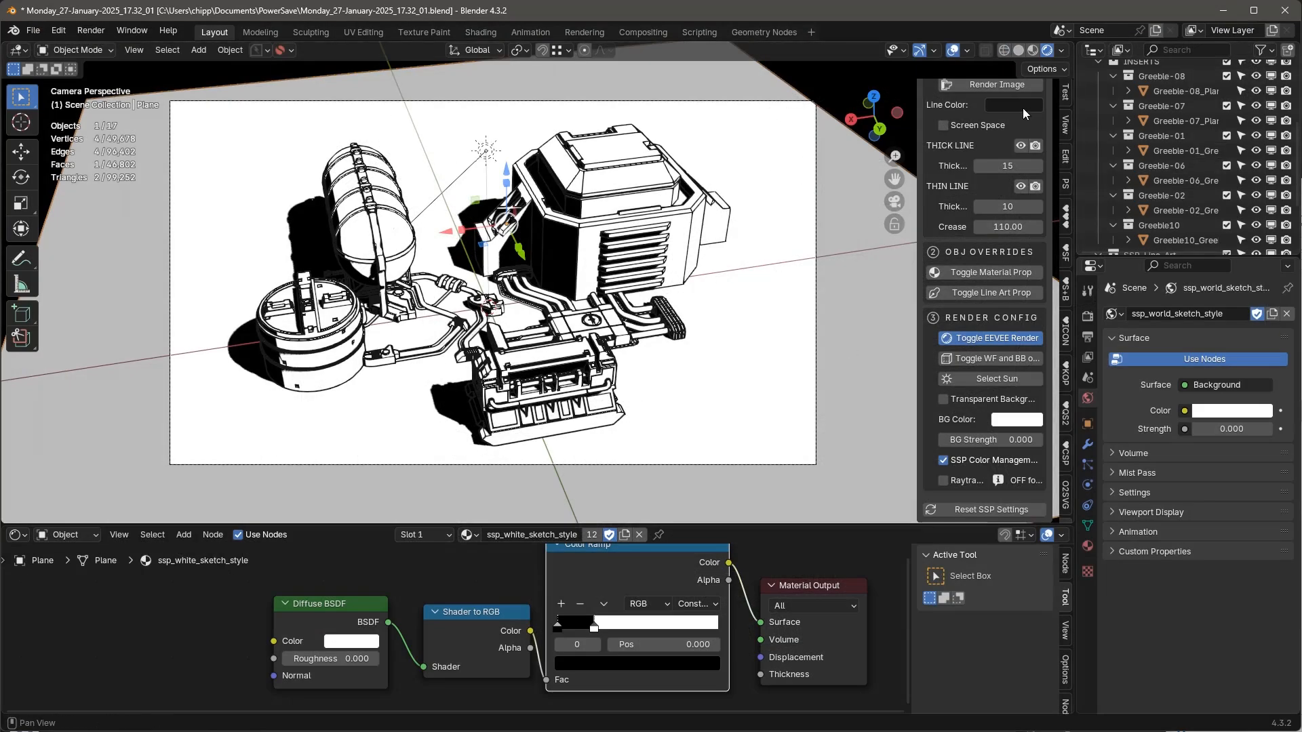
# Step: Set the SSP Line Color to black and re-render the sketch
pyautogui.click(1010, 103)
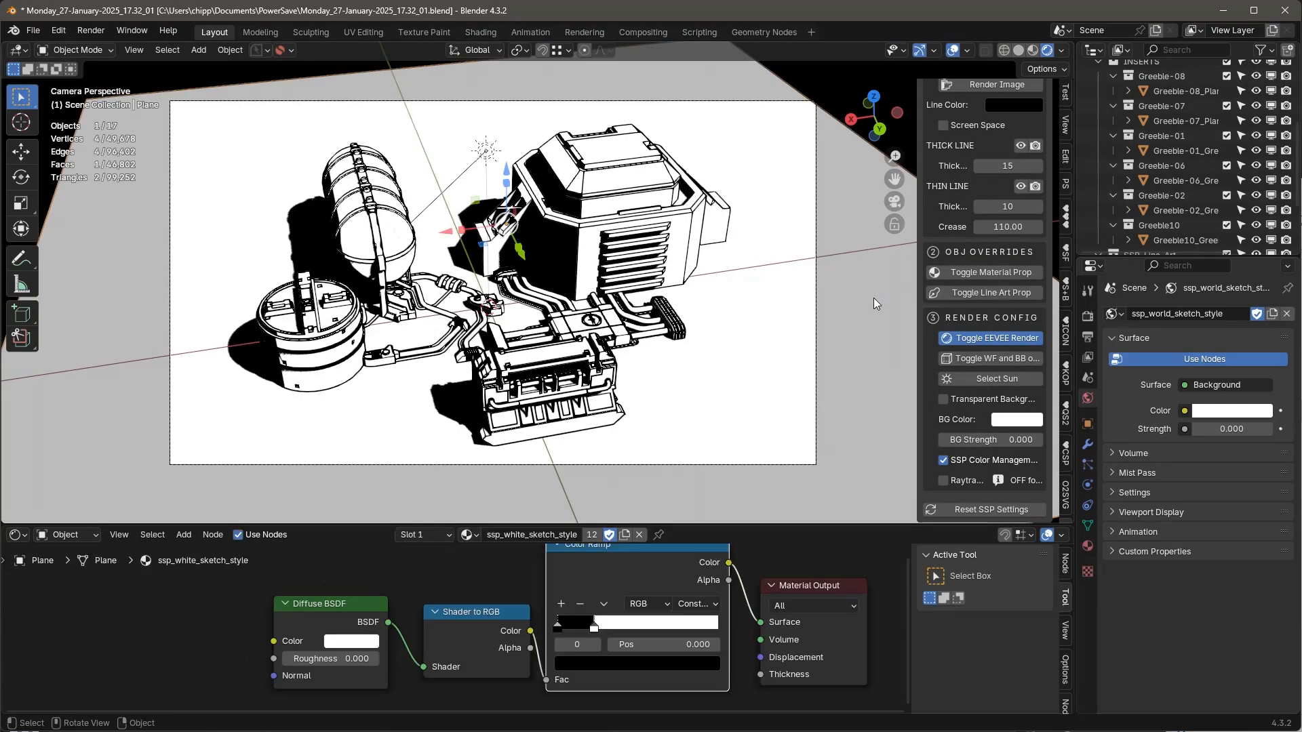
pyautogui.click(988, 84)
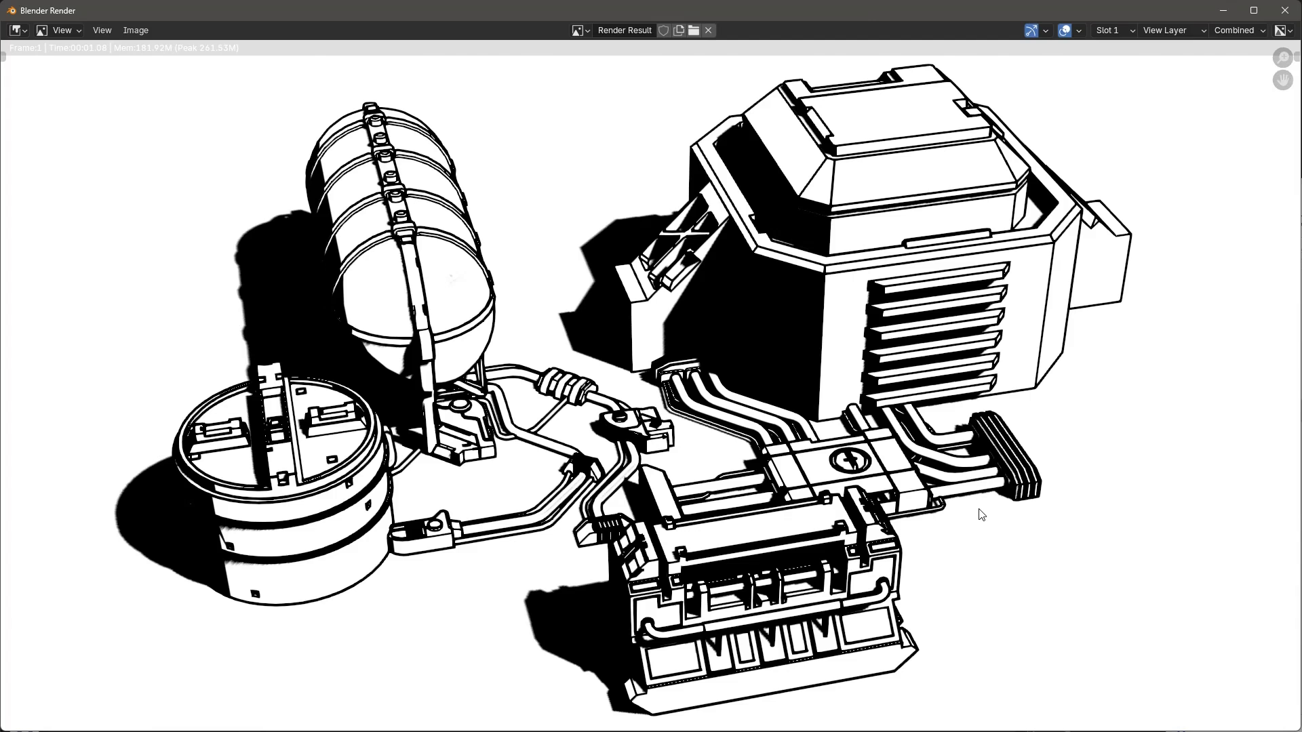
pyautogui.moveTo(815, 372)
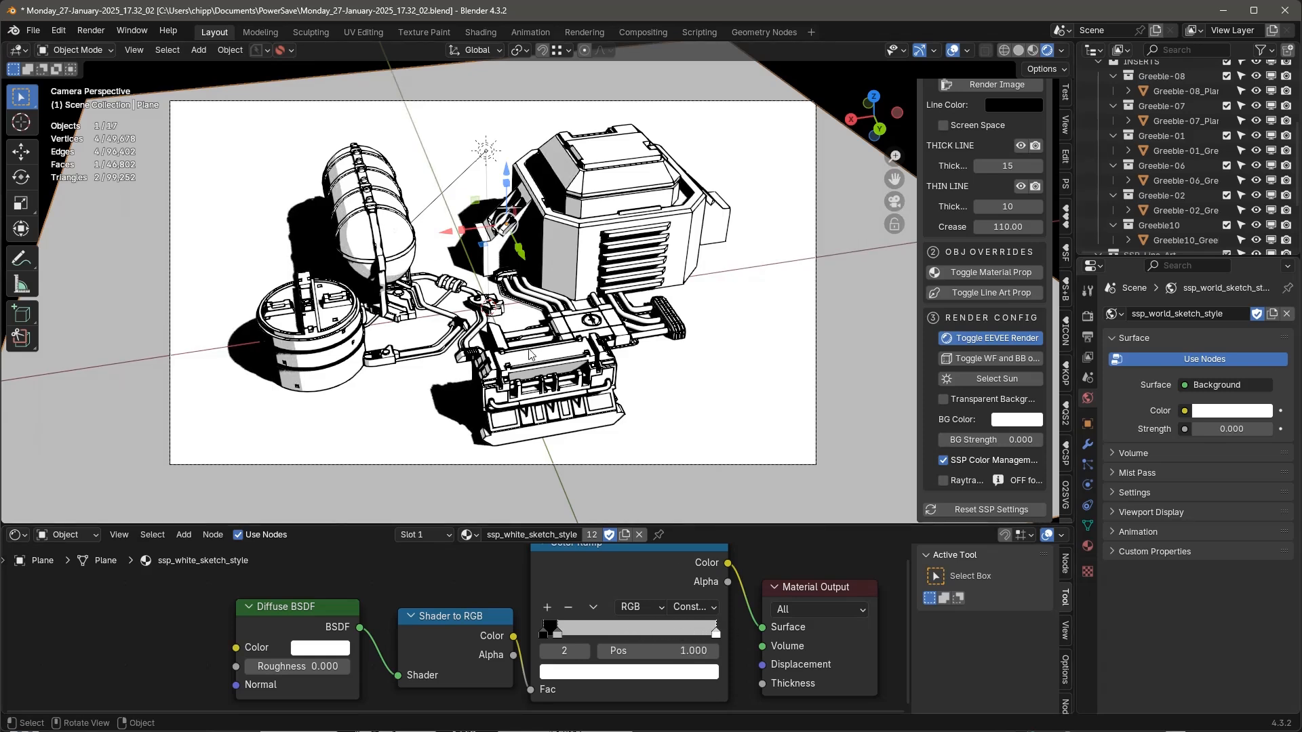
pyautogui.moveTo(541, 575)
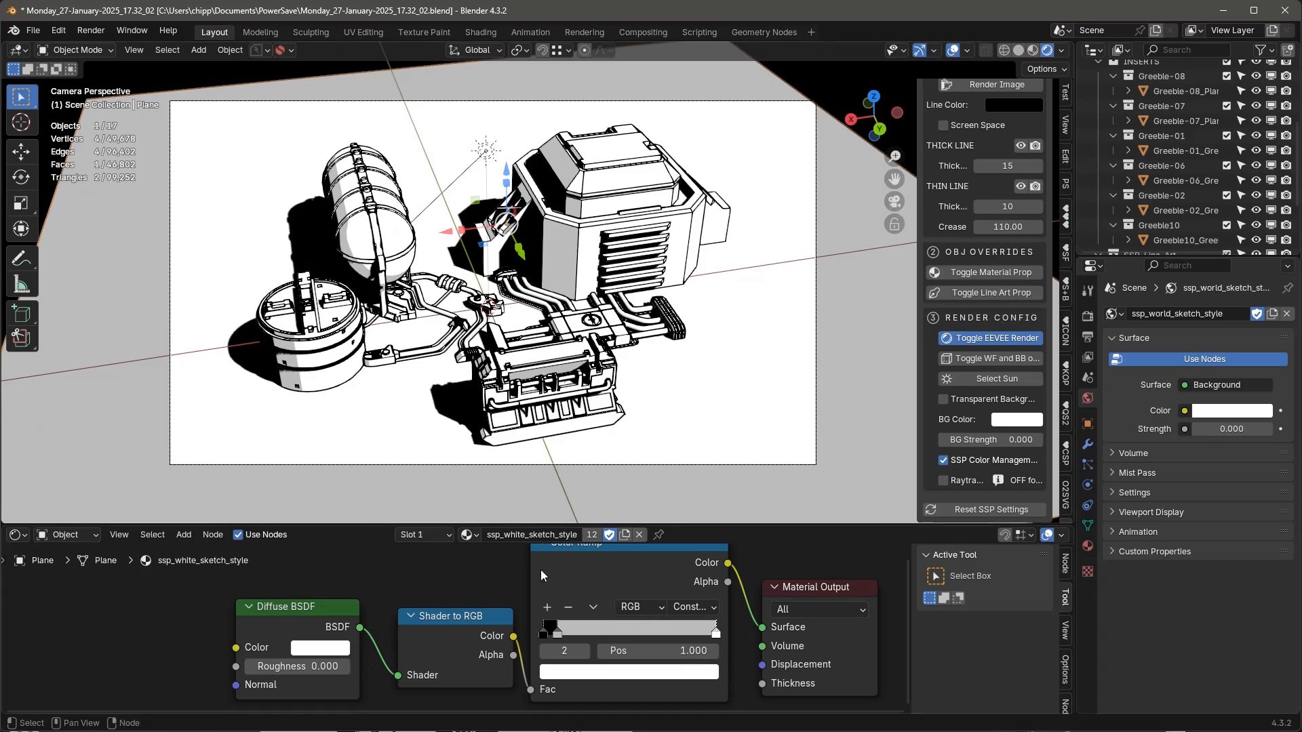
# Step: Open the File menu in the other Blender window
pyautogui.click(32, 30)
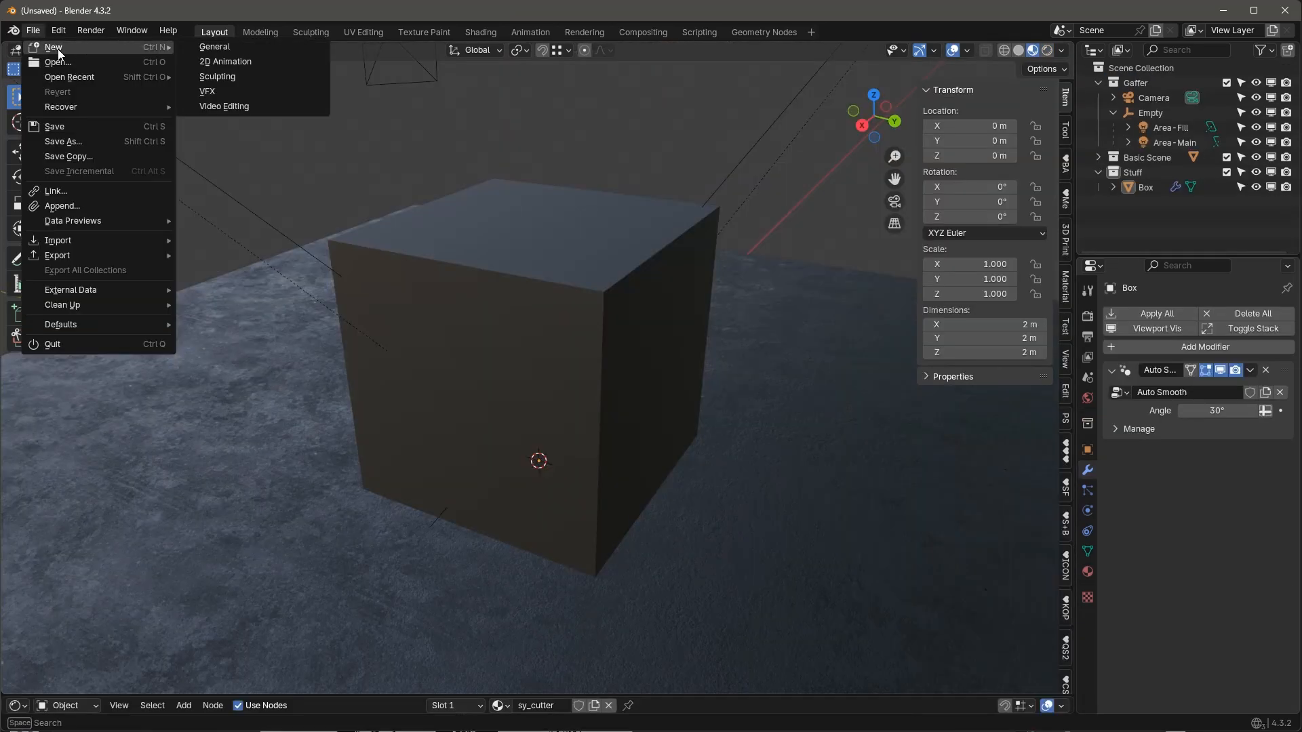
# Step: Open ssp_assets.blend from the simple_sketch_pro bookmark folder
pyautogui.click(56, 62)
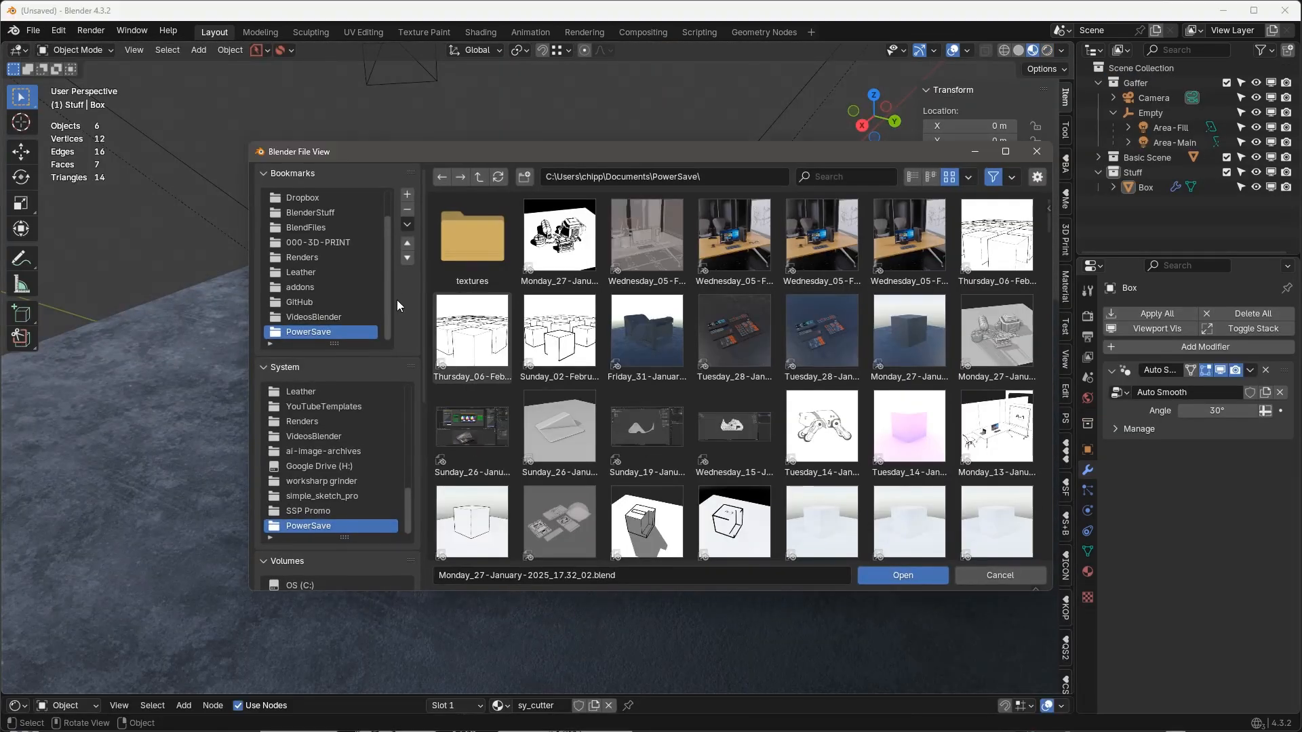
pyautogui.click(322, 496)
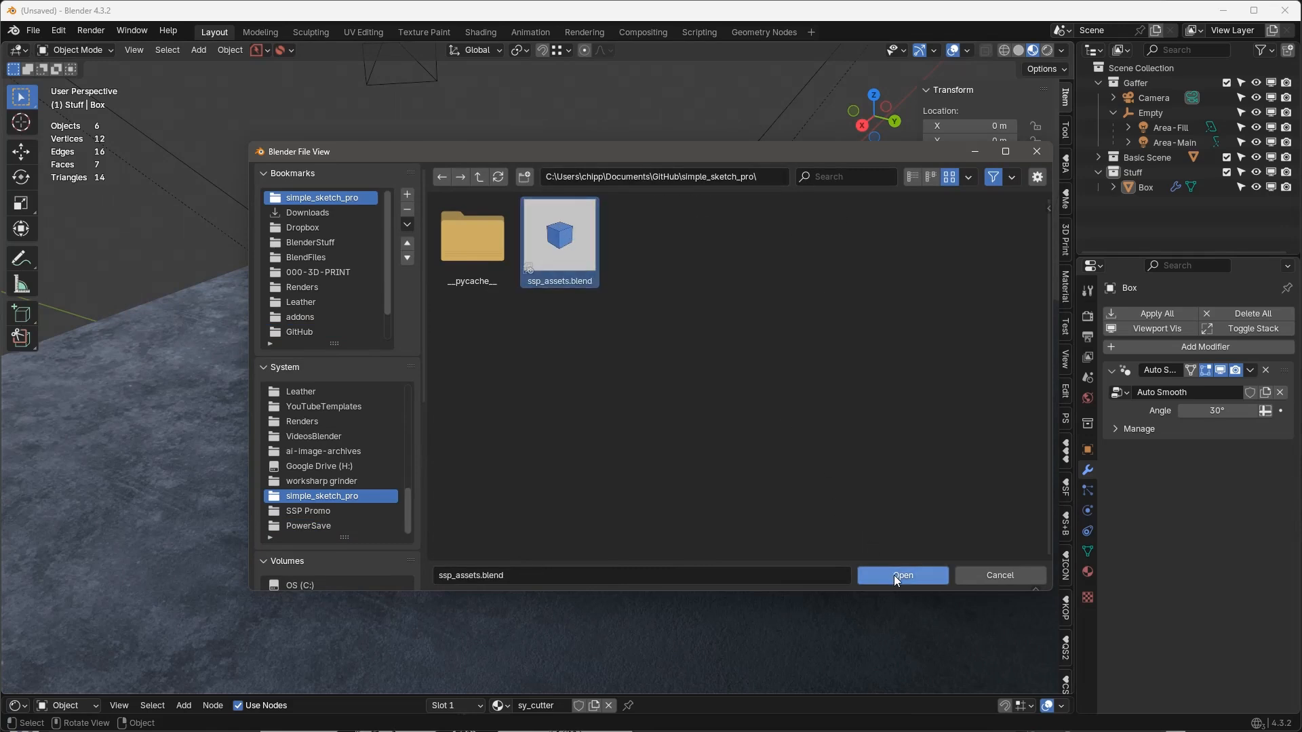
pyautogui.click(902, 574)
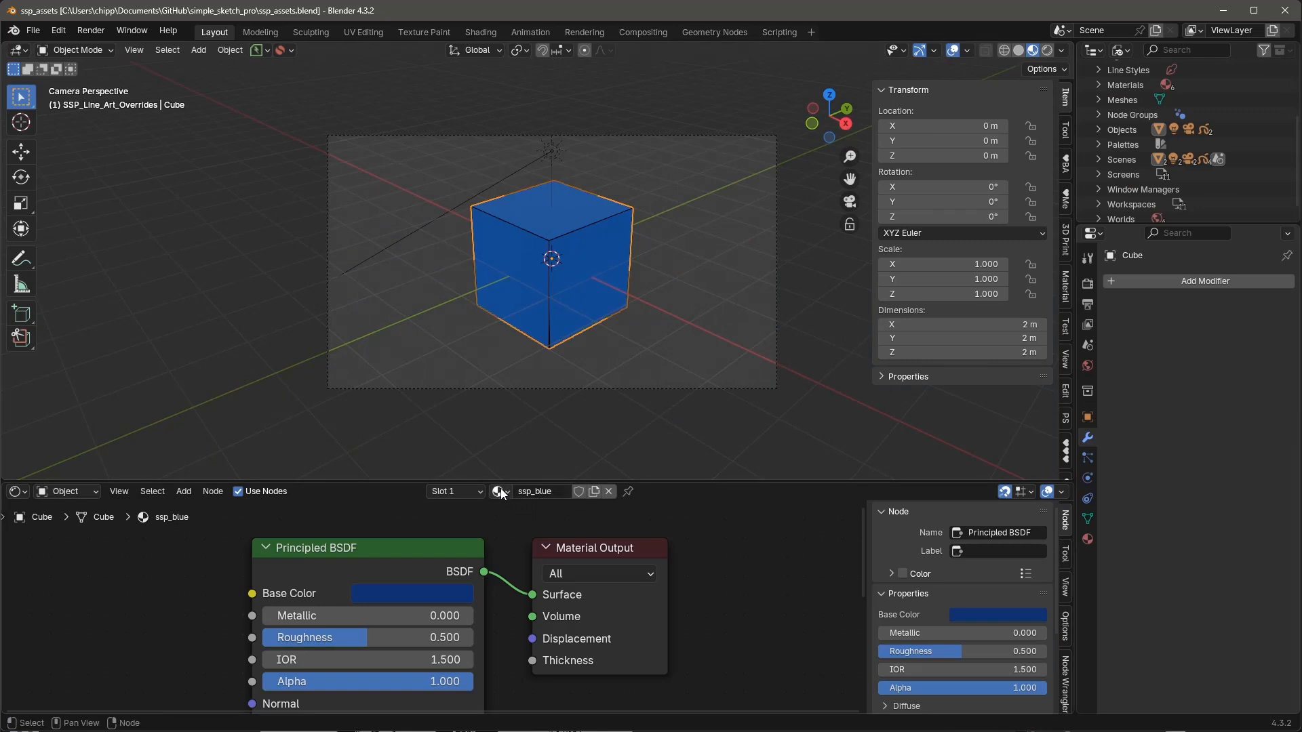
# Step: Choose ssp_white_sketch_style from the Shader Editor's material browse list
pyautogui.click(499, 491)
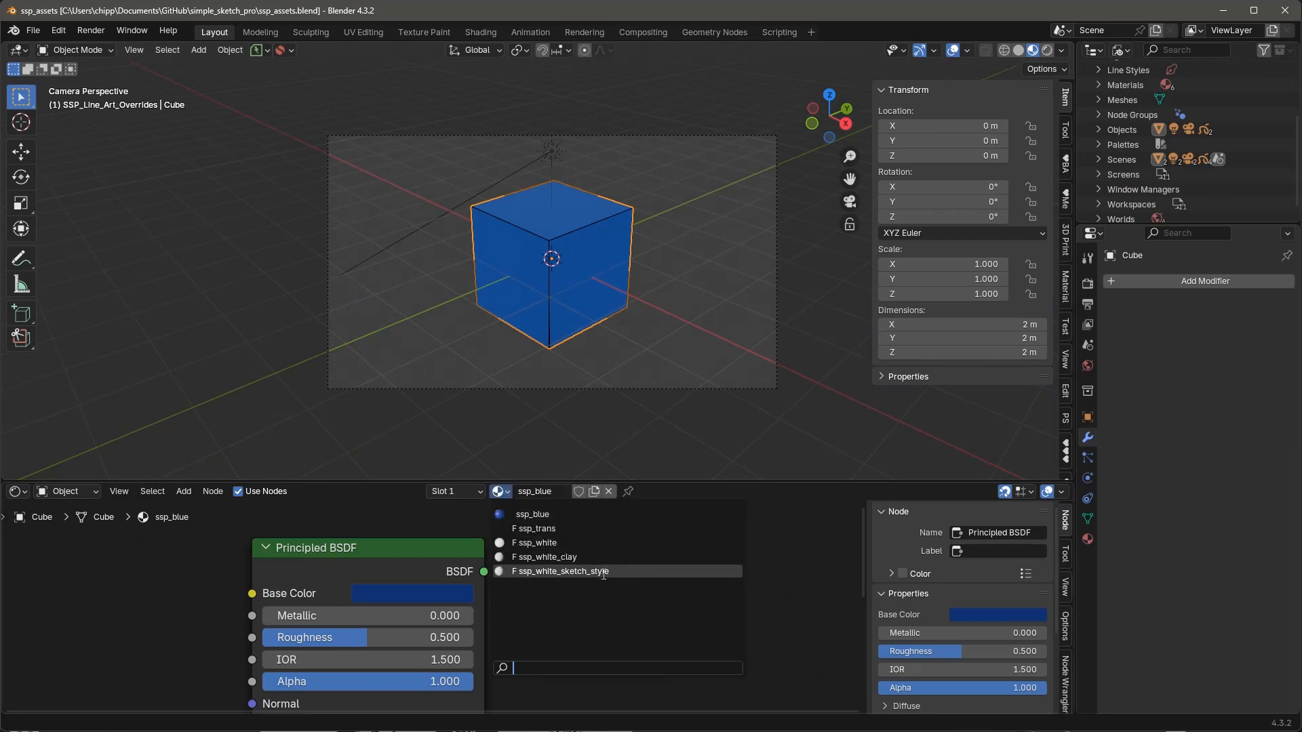
pyautogui.click(559, 571)
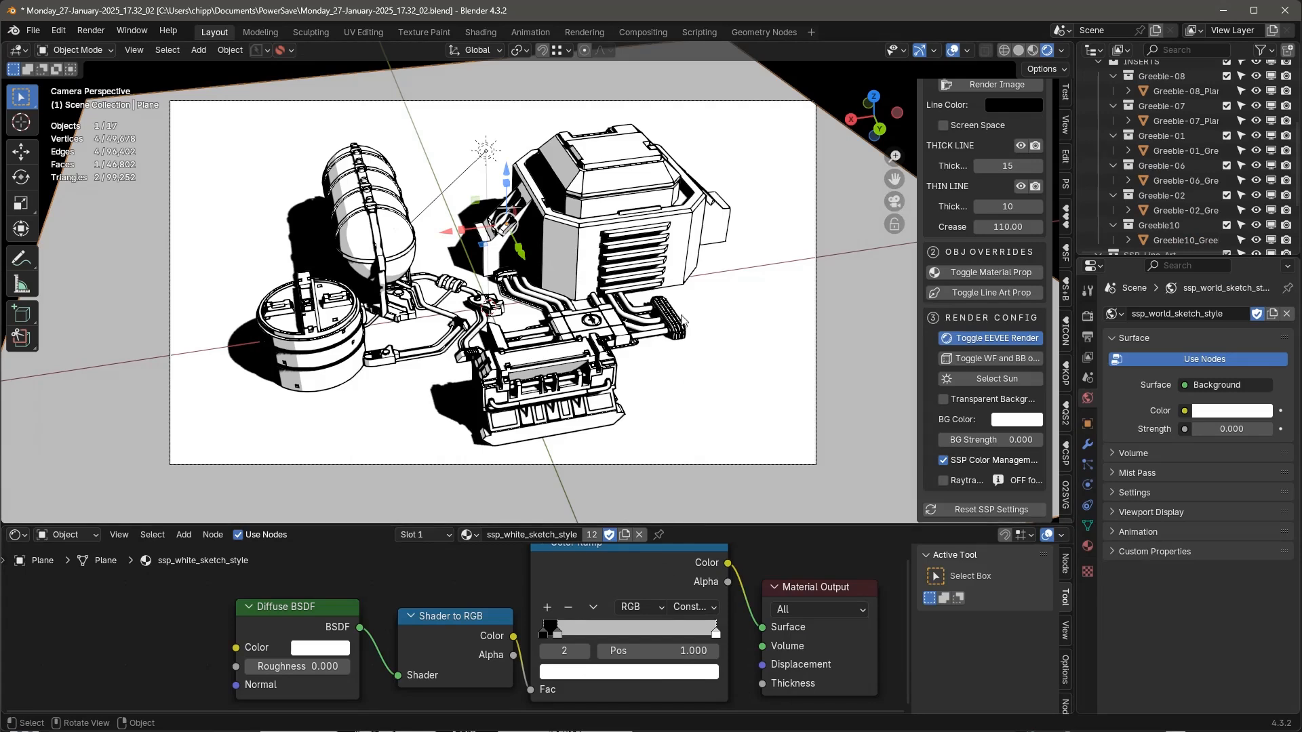
pyautogui.moveTo(447, 179)
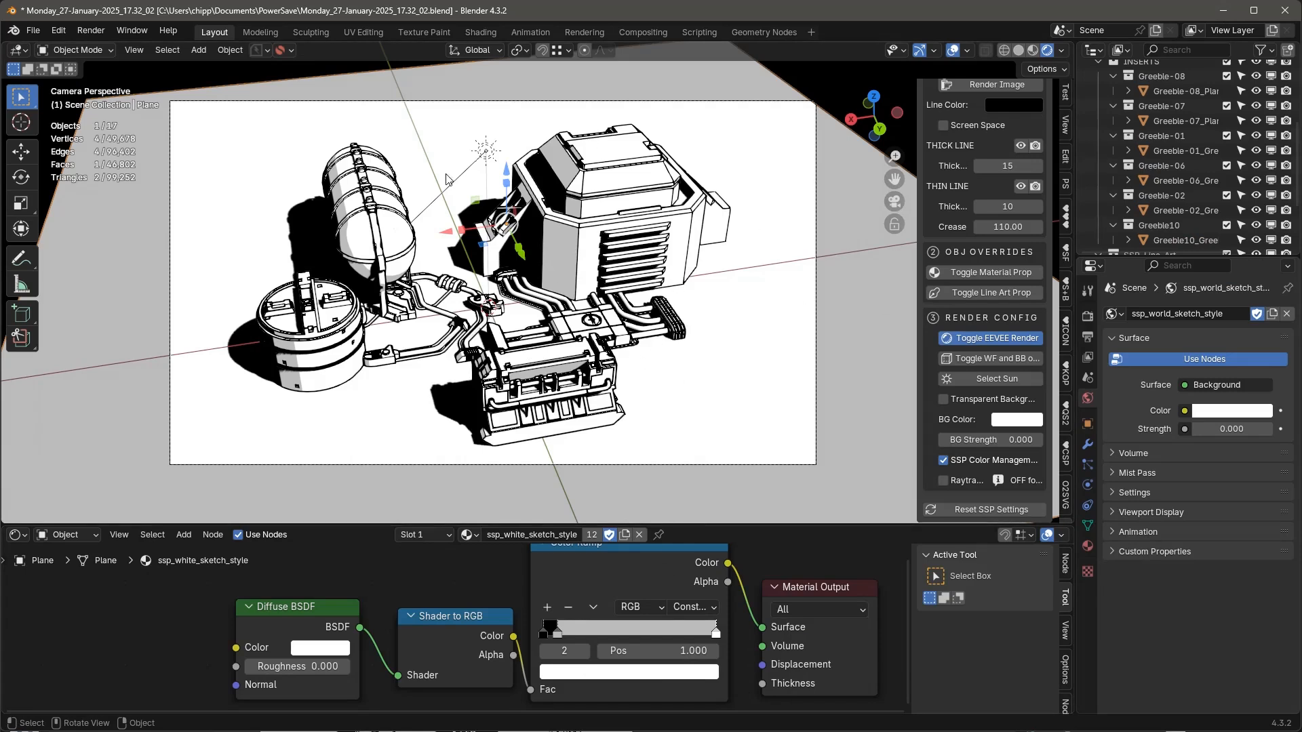
pyautogui.moveTo(629, 247)
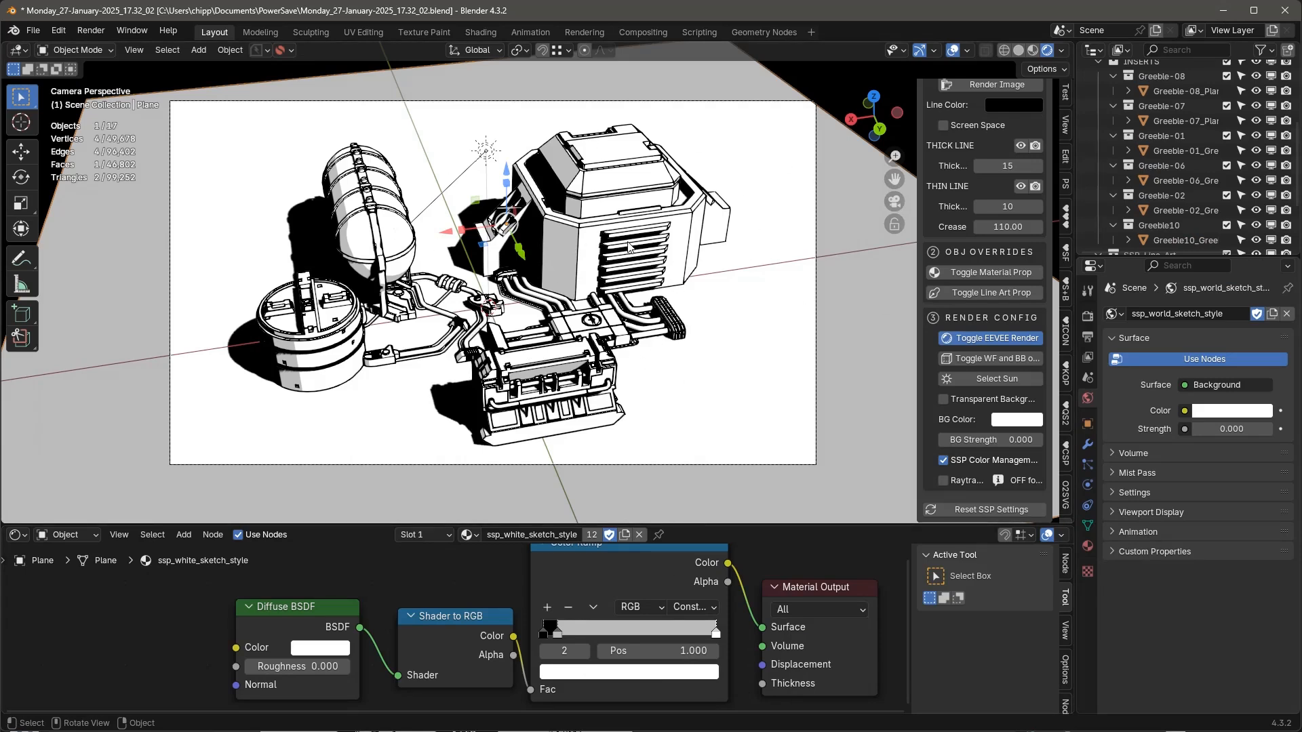